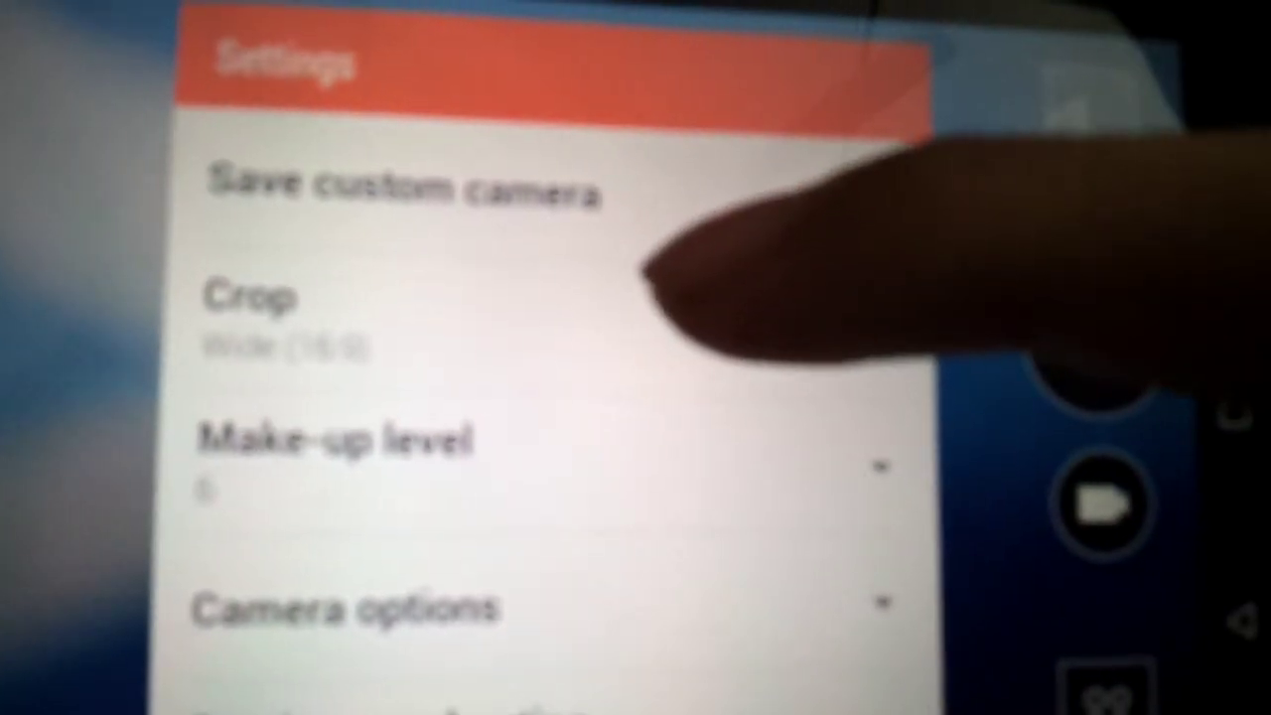
# Open General Settings, showing grid and geo-tagging off and shutter sound on.
pyautogui.click(246, 308)
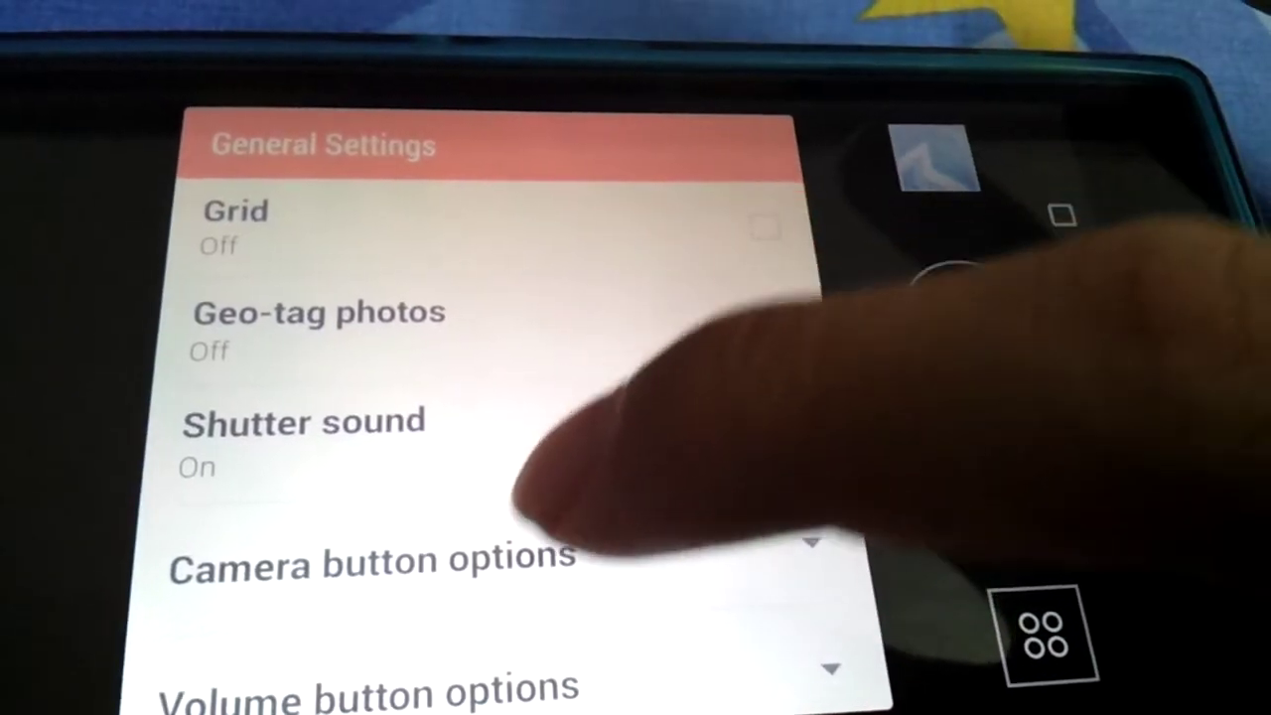
# Expand the camera button options to choose Selfie camera over Main or Last camera used.
pyautogui.click(371, 566)
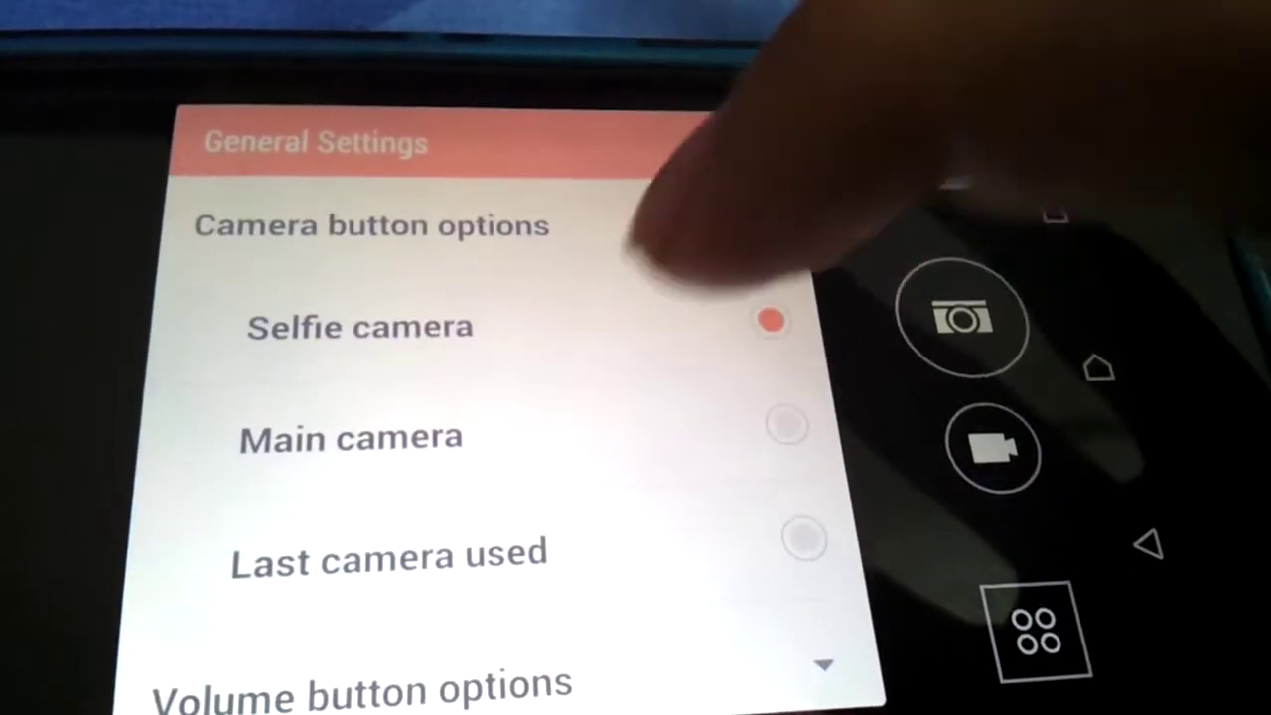